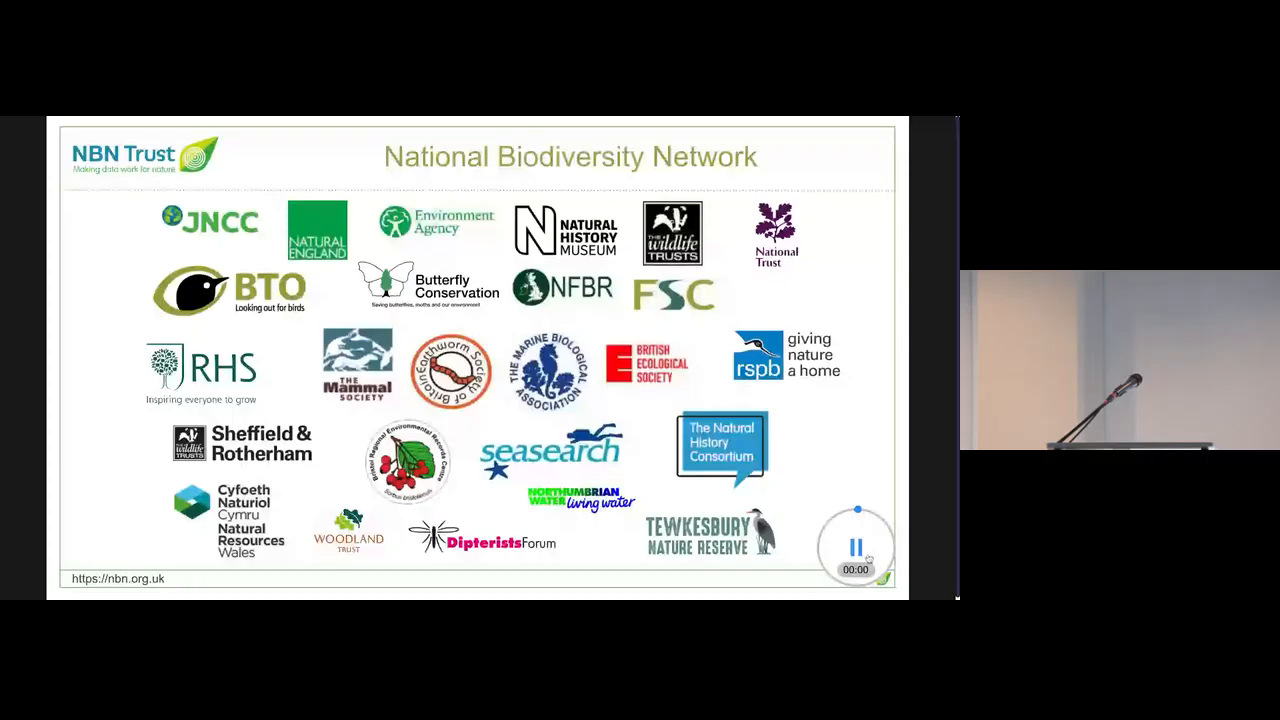
Step: Watch the talk past the NBN Atlas slide to the DevOps / Infrastructure runbooks slide, pausing briefly along the way
left_click(855, 547)
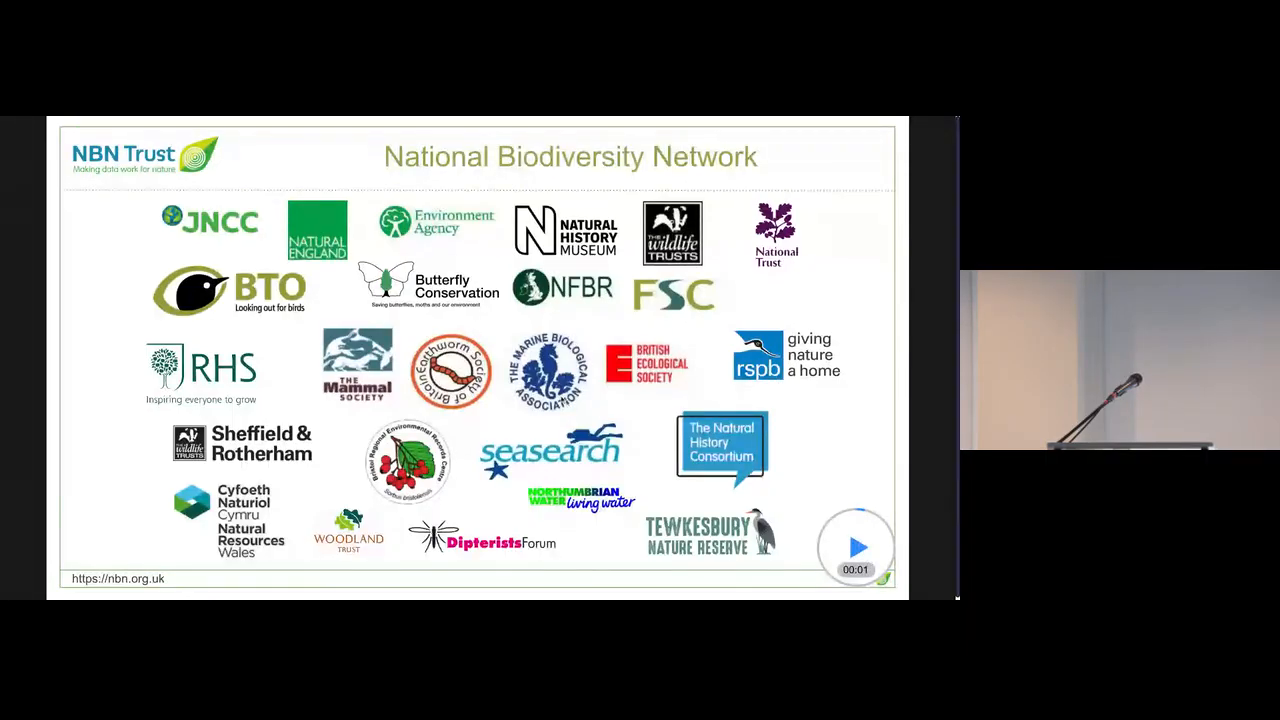
left_click(855, 547)
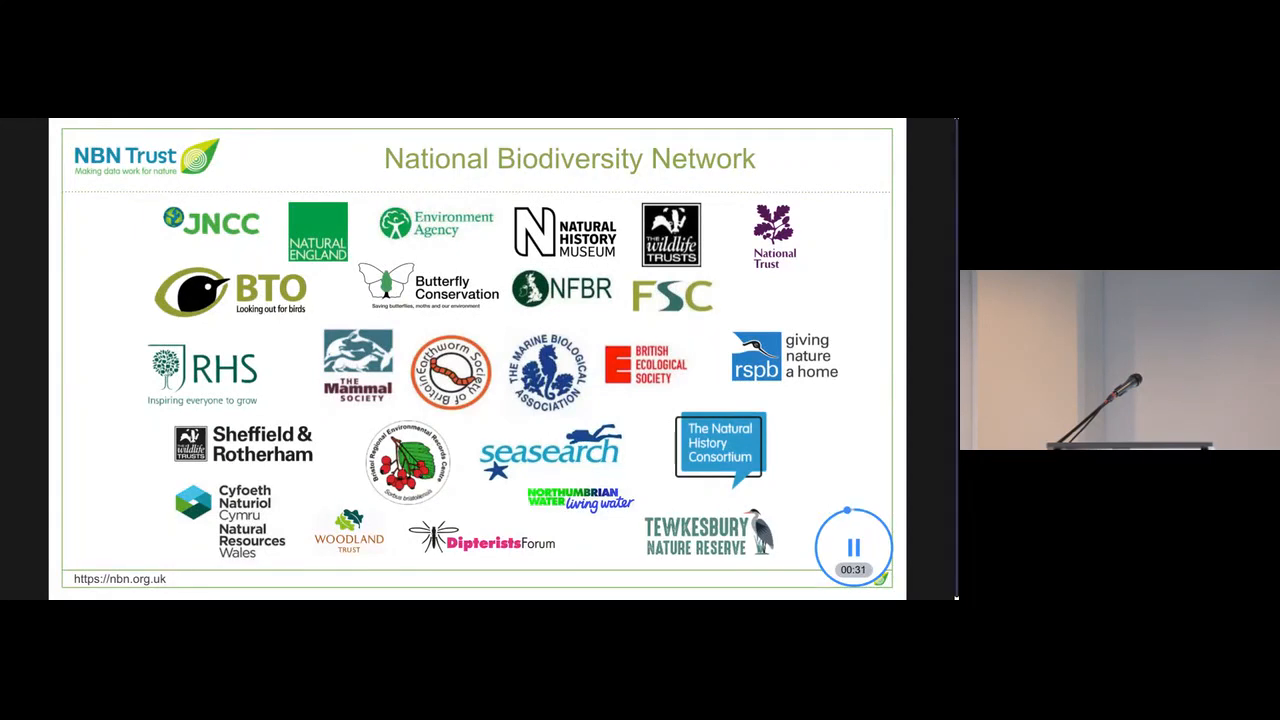
left_click(852, 546)
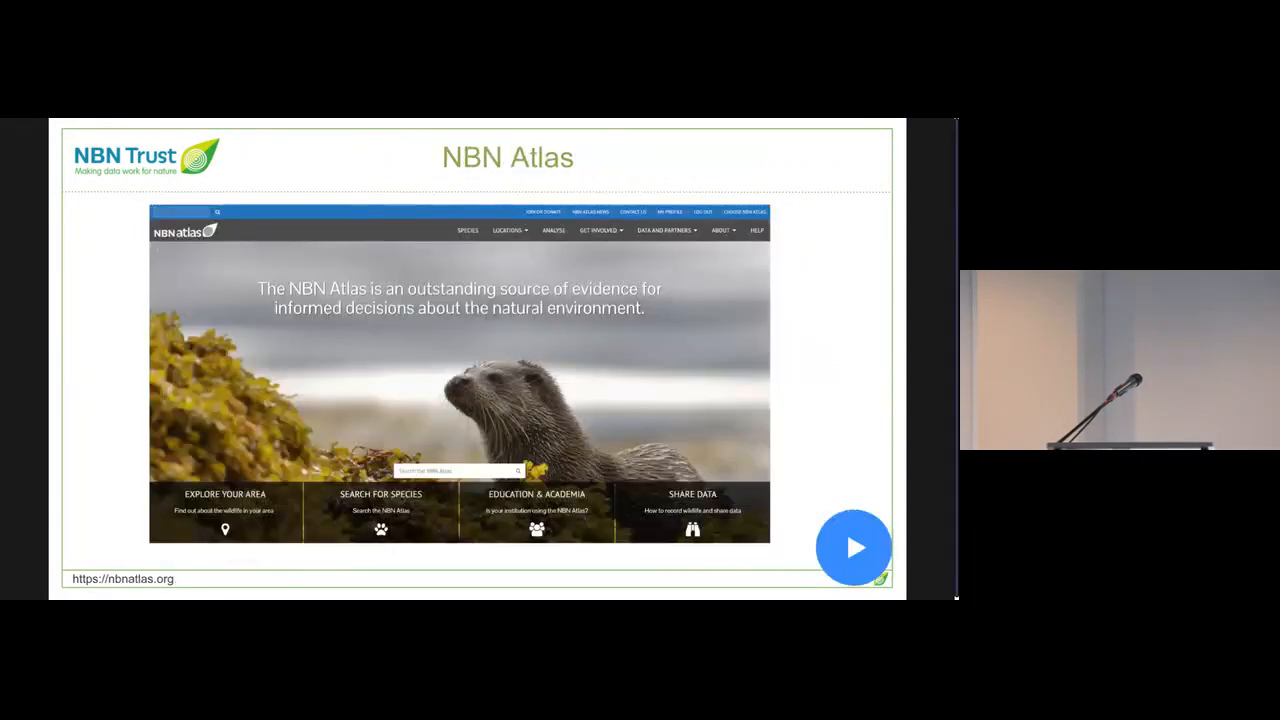
left_click(853, 547)
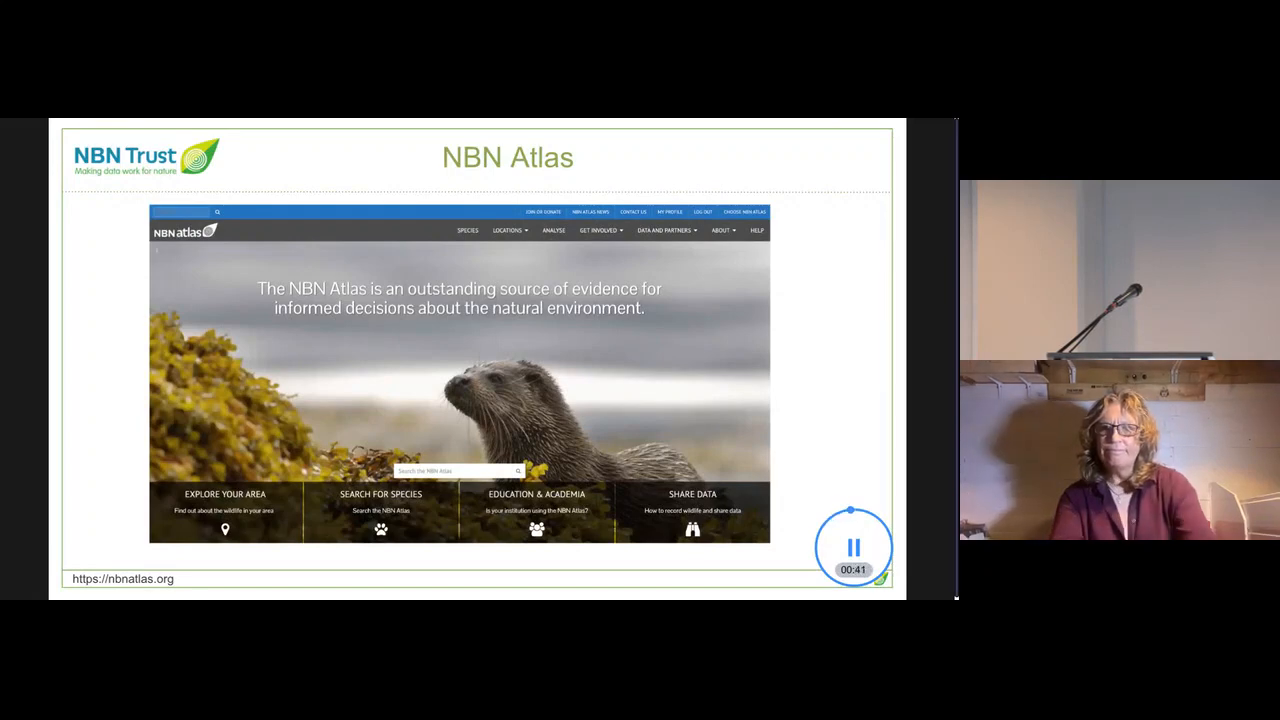
left_click(853, 547)
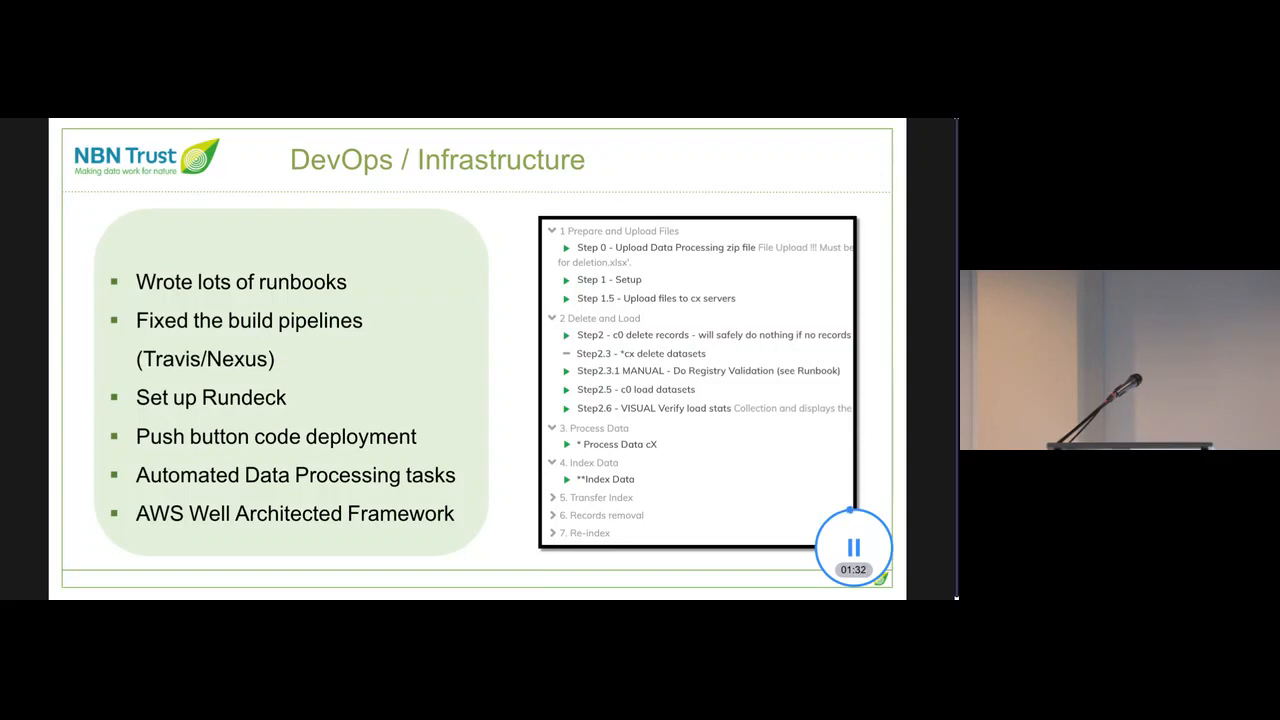
Step: Advance to the 'Where are we at now?' clip and start it playing
left_click(853, 547)
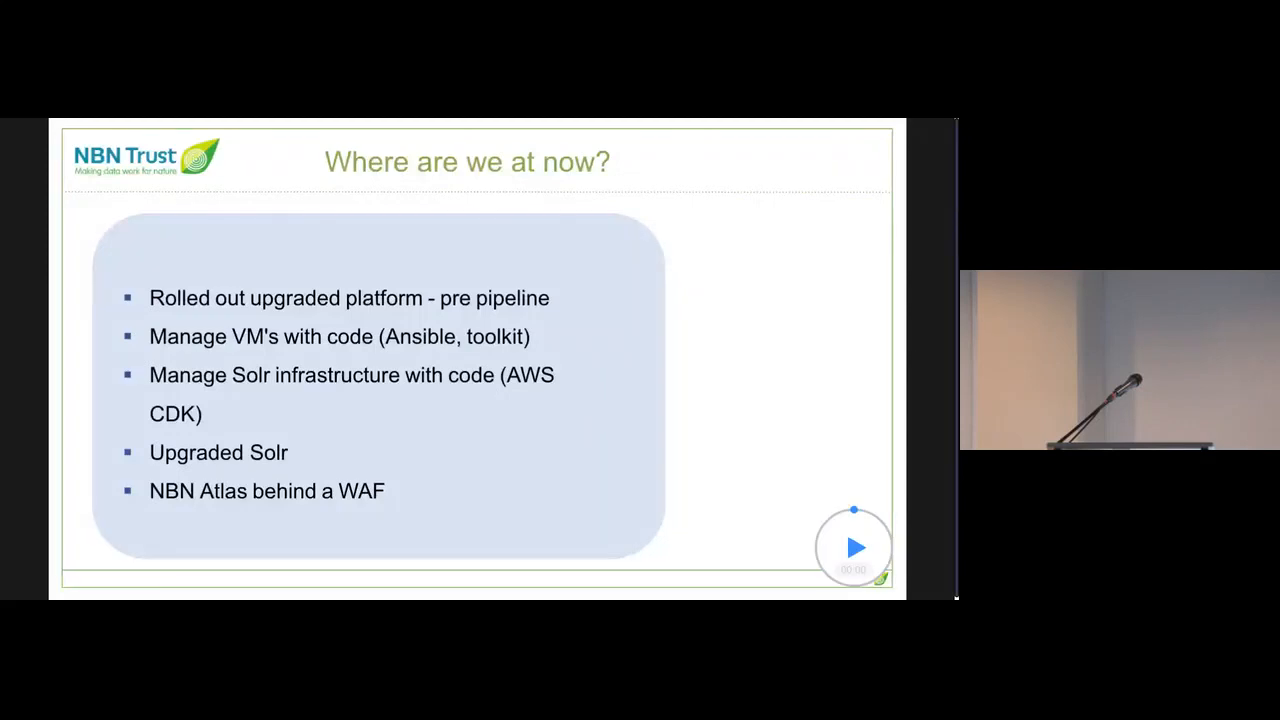
left_click(853, 547)
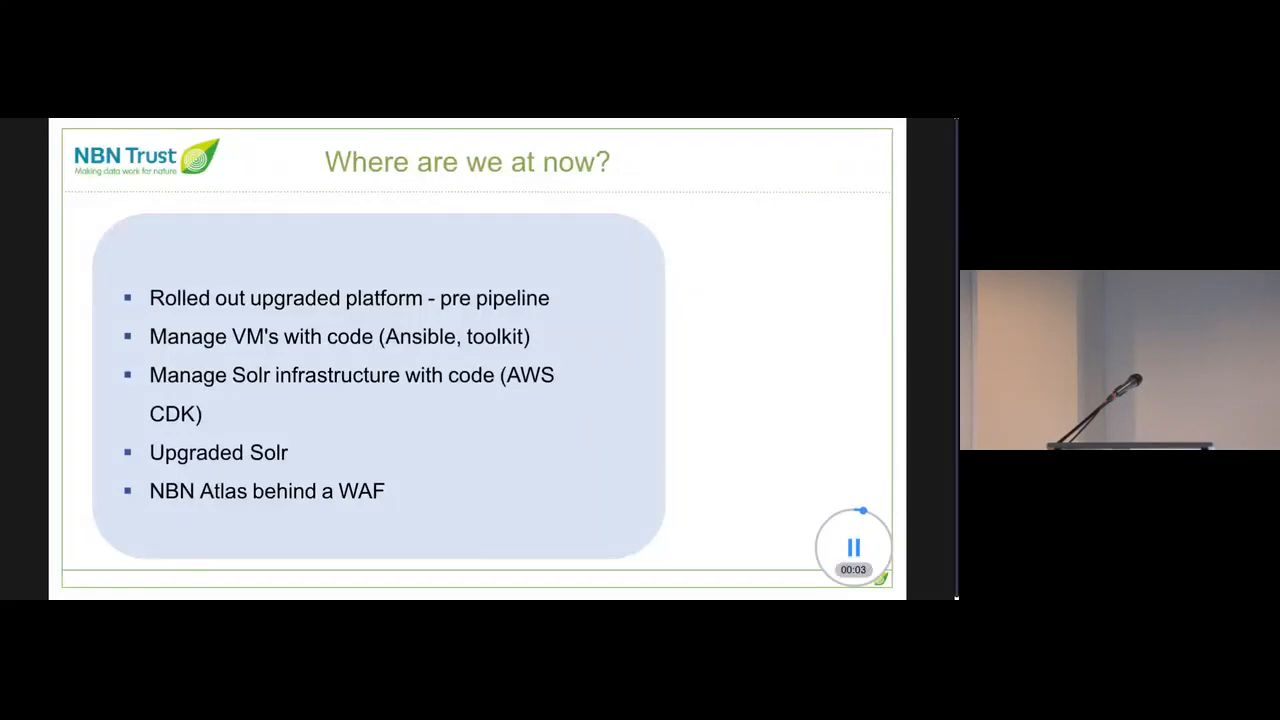